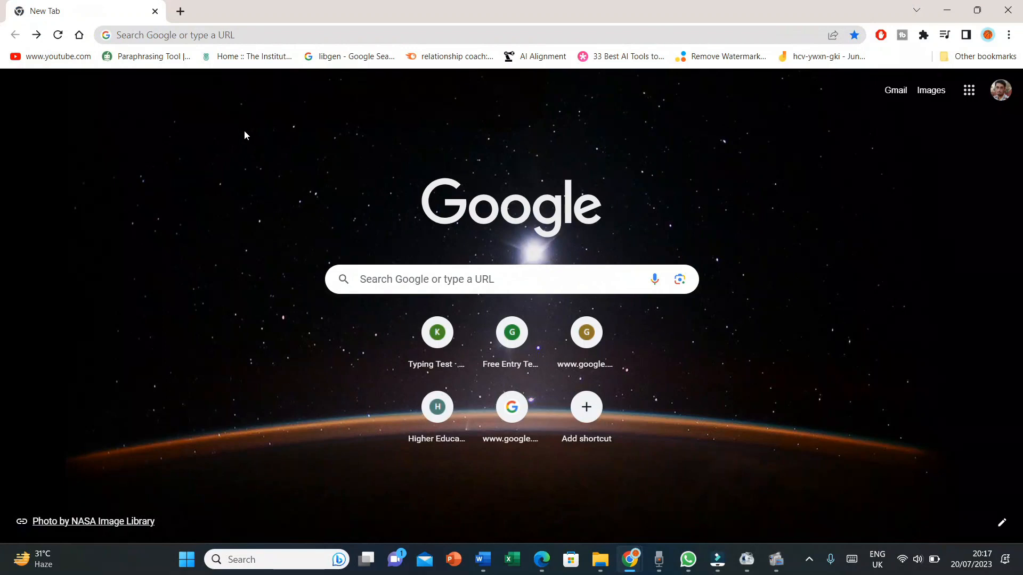
- Search Google for 'augie lab' and open the Aug X Labs AI video editing site
{"action": "type", "text": "augie lab"}
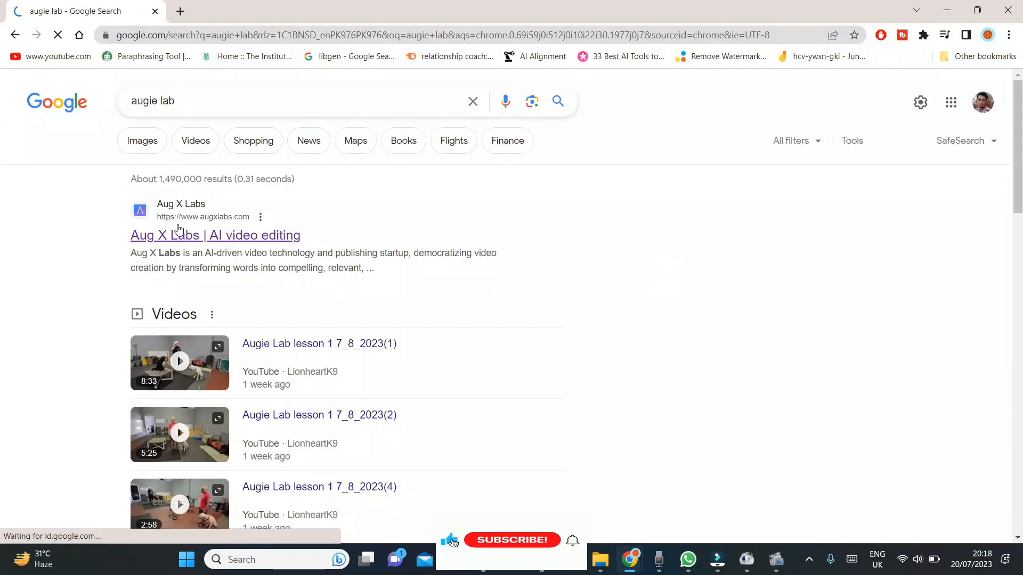
{"action": "left_click", "coordinate": [512, 540]}
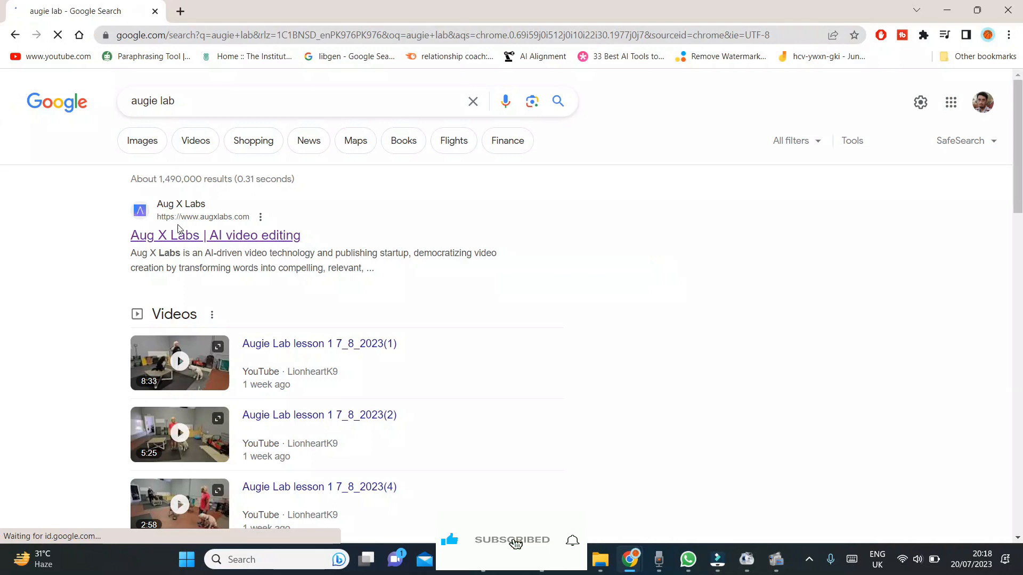
{"action": "left_click", "coordinate": [215, 235]}
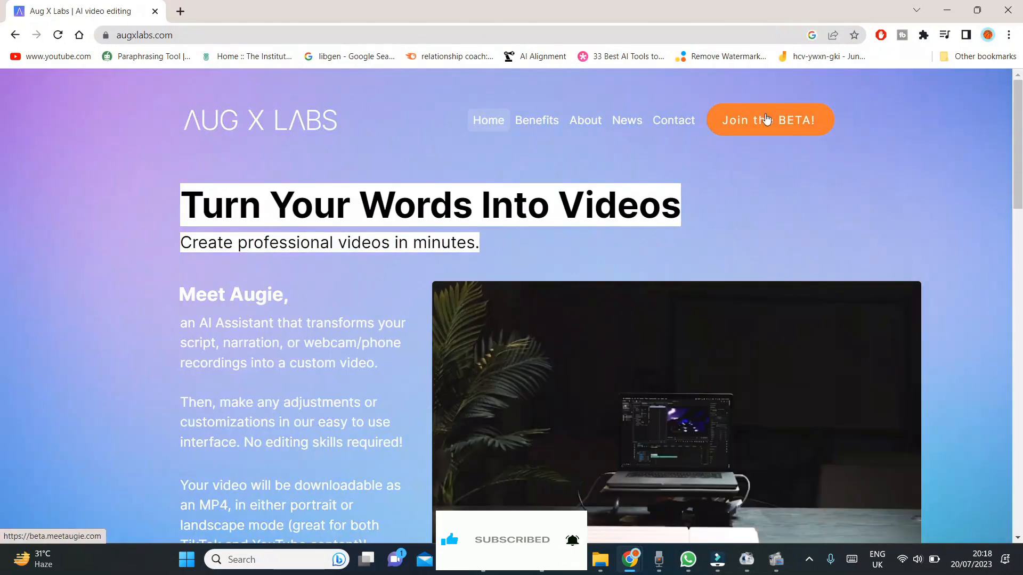
- Sign up for a new Augie beta account through the Sign Up Here registration form
{"action": "left_click", "coordinate": [770, 119]}
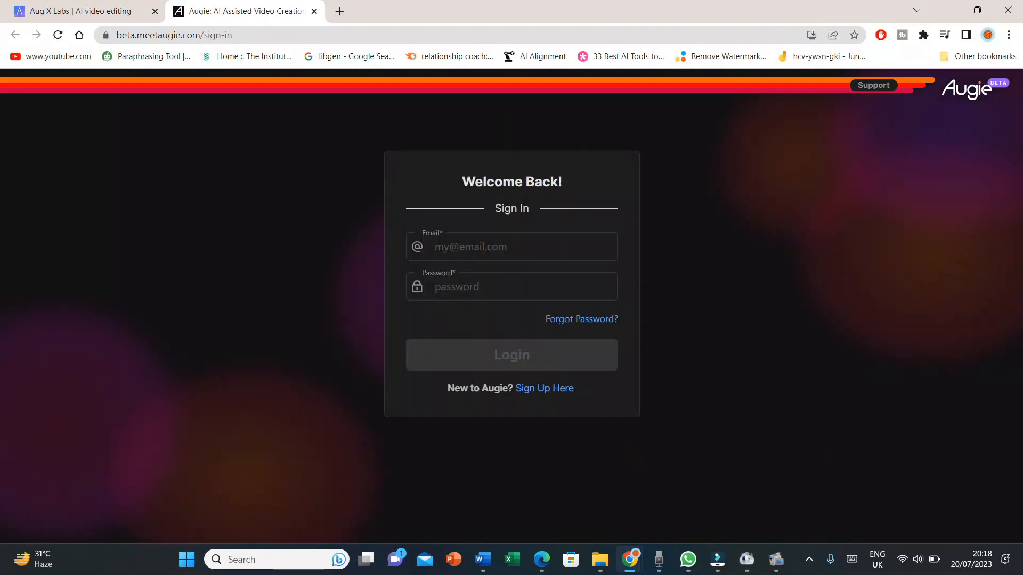
{"action": "mouse_move", "coordinate": [533, 390]}
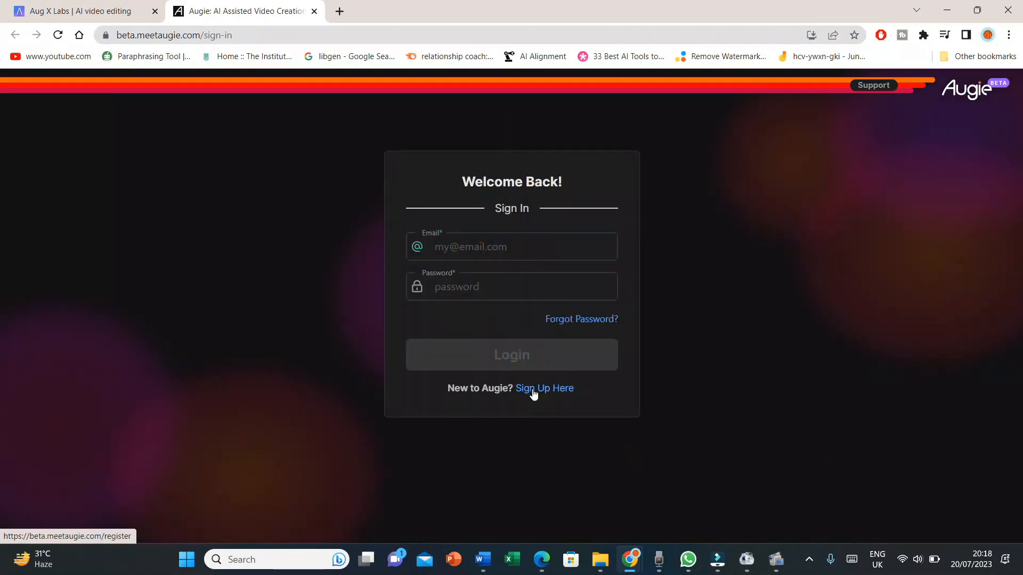
{"action": "left_click", "coordinate": [544, 388]}
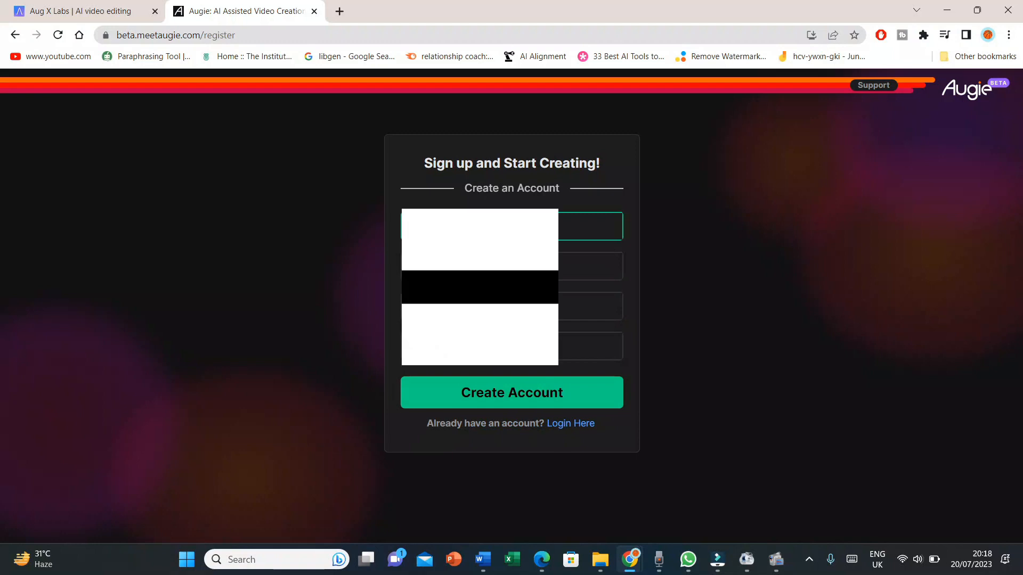
{"action": "left_click", "coordinate": [590, 306]}
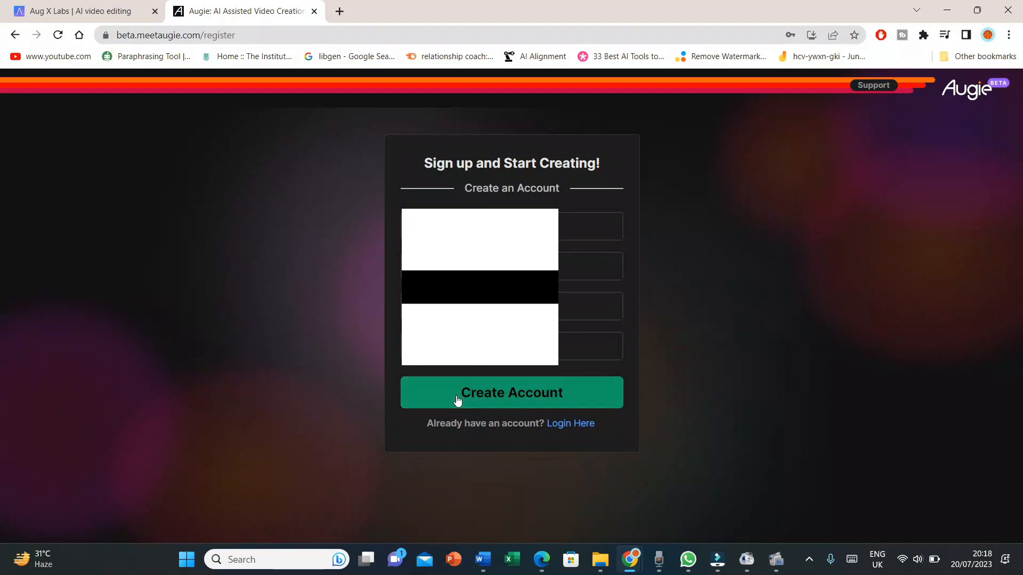
{"action": "left_click", "coordinate": [511, 392]}
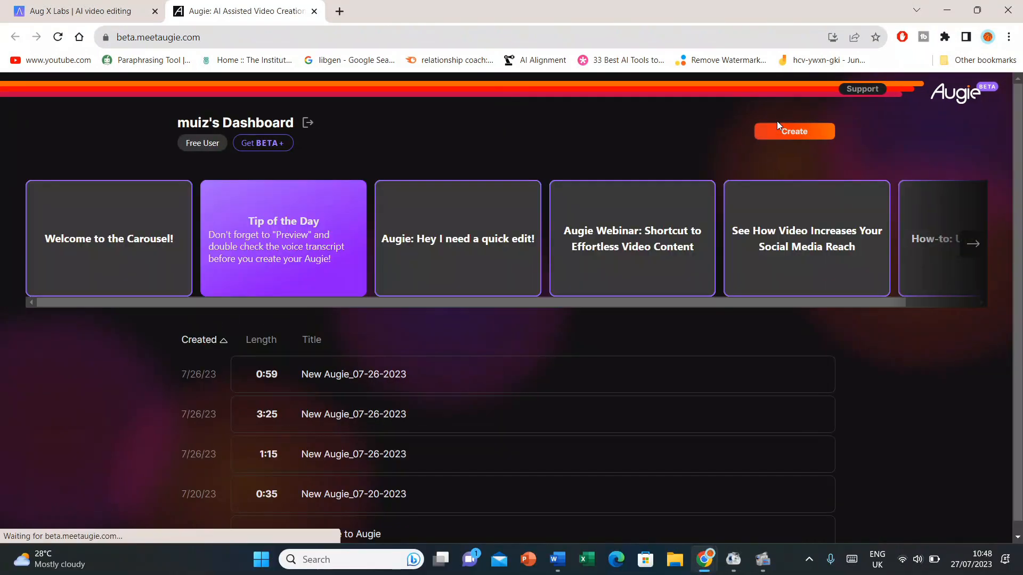
- Create a new video and choose the Text storytelling option
{"action": "left_click", "coordinate": [794, 131]}
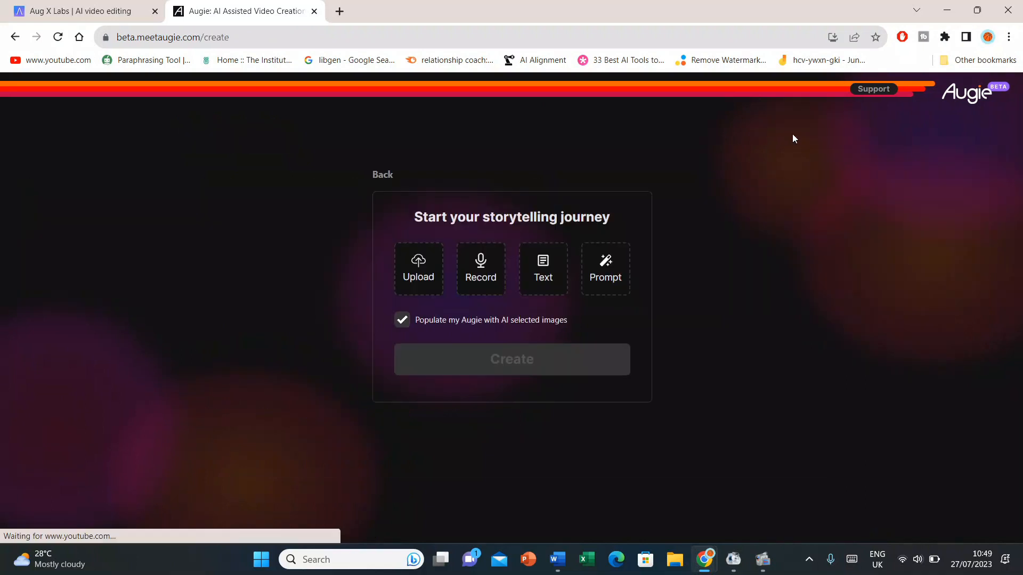
{"action": "mouse_move", "coordinate": [422, 277]}
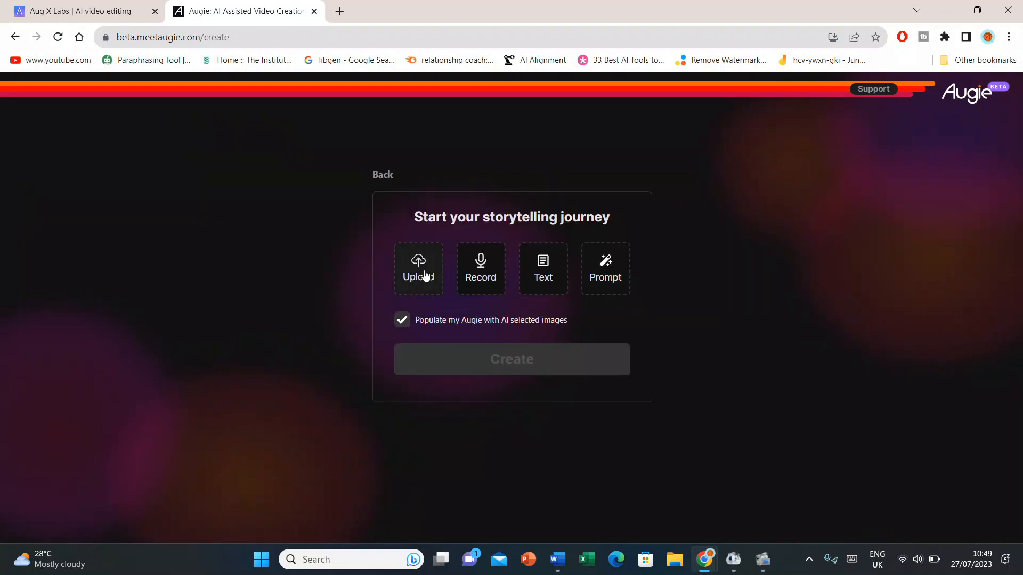
{"action": "mouse_move", "coordinate": [539, 281]}
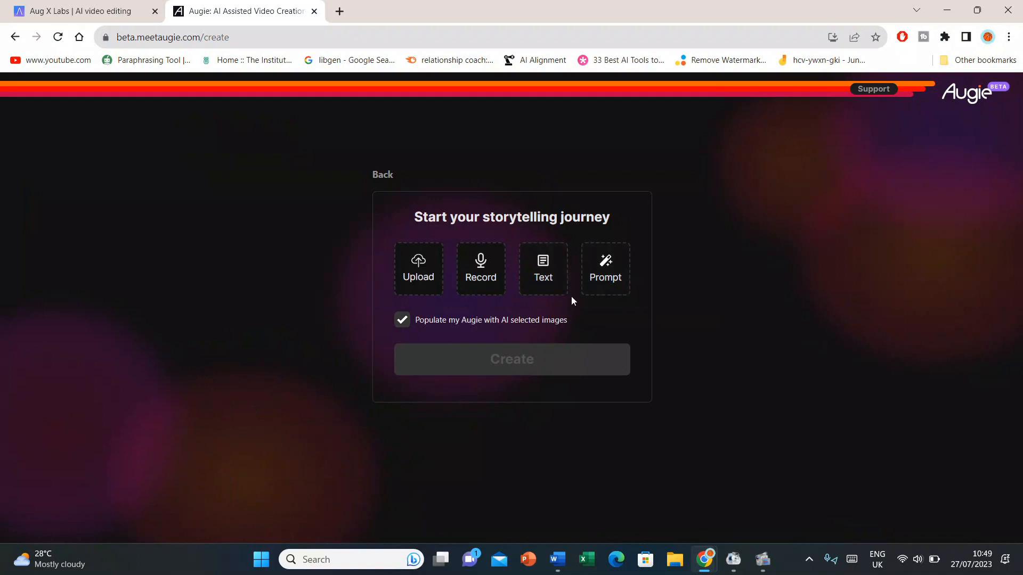
{"action": "left_click", "coordinate": [542, 269]}
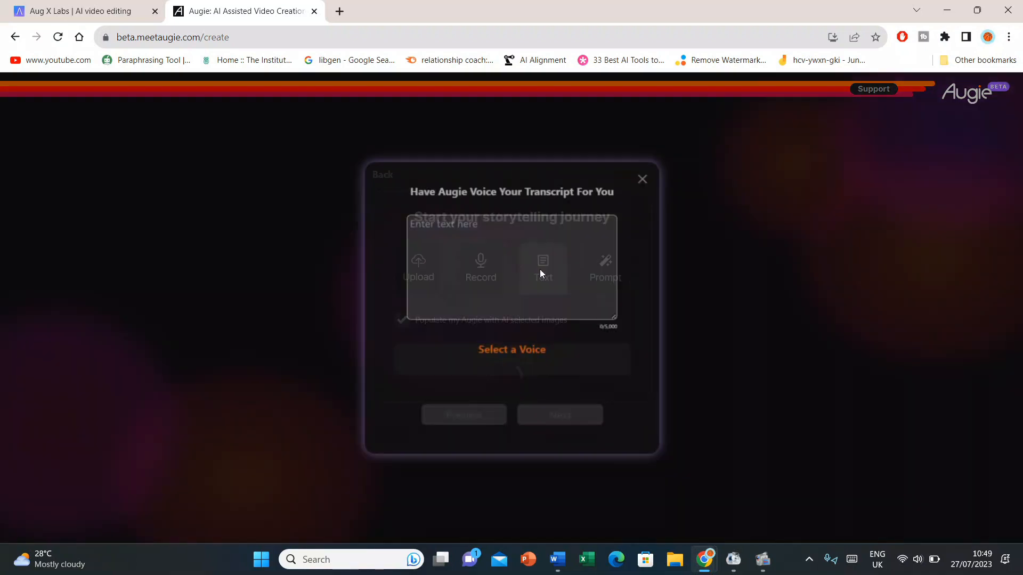
- Paste the 'Augie lab has done its job…' script and choose the Rachel voice
{"action": "left_click", "coordinate": [542, 268]}
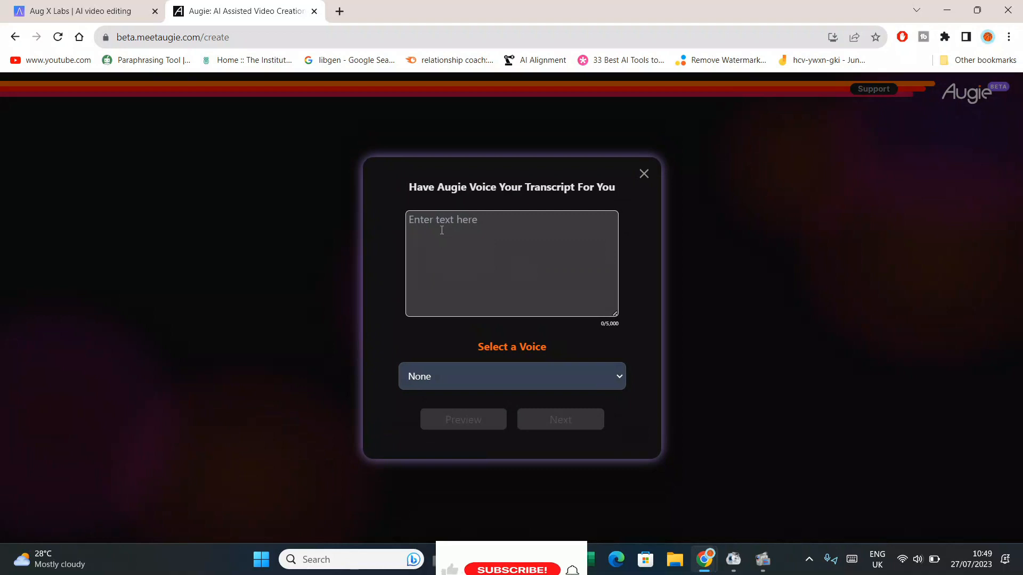
{"action": "type", "text": "Augie lab has done its job and your video is ready. I can press play button and let's see how it looks. That's awesome. Isn't it? That's it from 'Teach Me Friend' in this video. Will meet you in the next video with some different information, stay tuned and ba bye till then."}
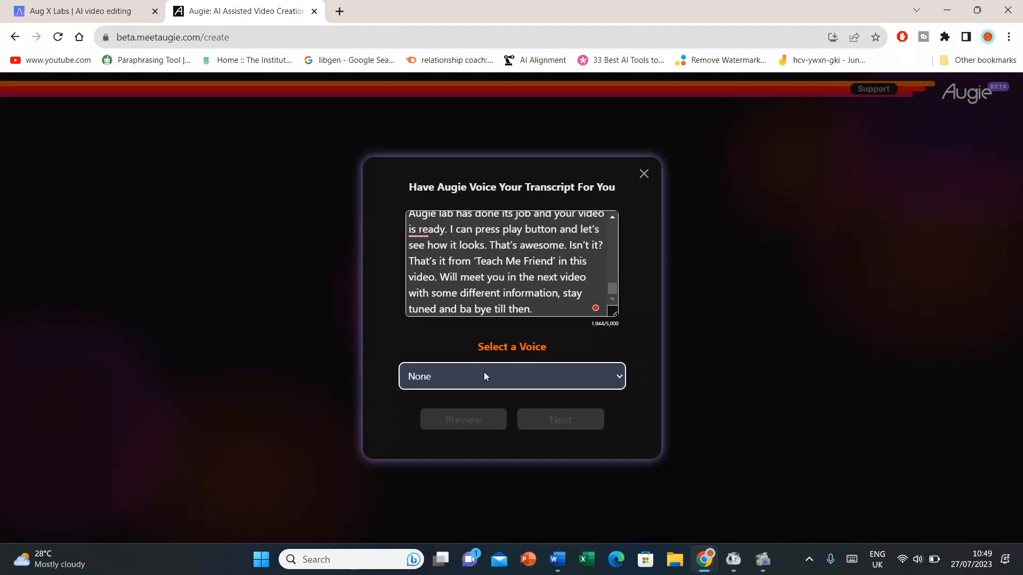
{"action": "left_click", "coordinate": [511, 377]}
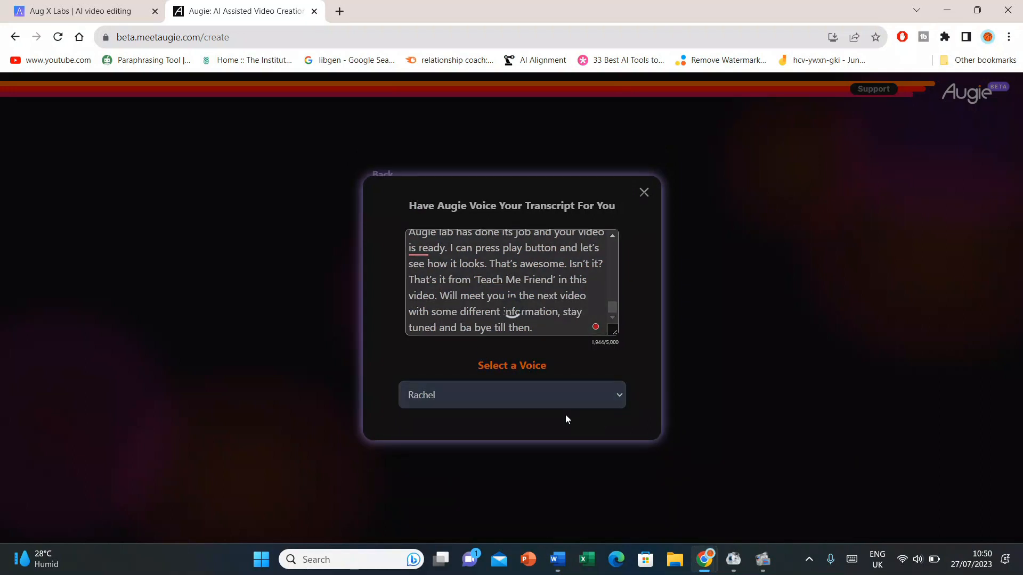
{"action": "left_click", "coordinate": [644, 192]}
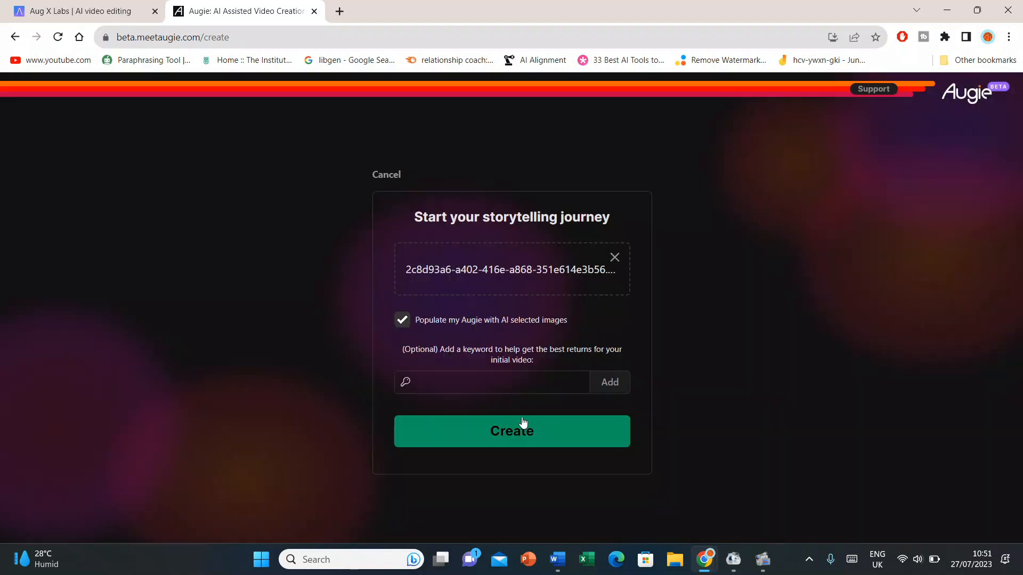
- Generate the 38-shot, 1:54 rough cut and open it in the editor
{"action": "left_click", "coordinate": [512, 431]}
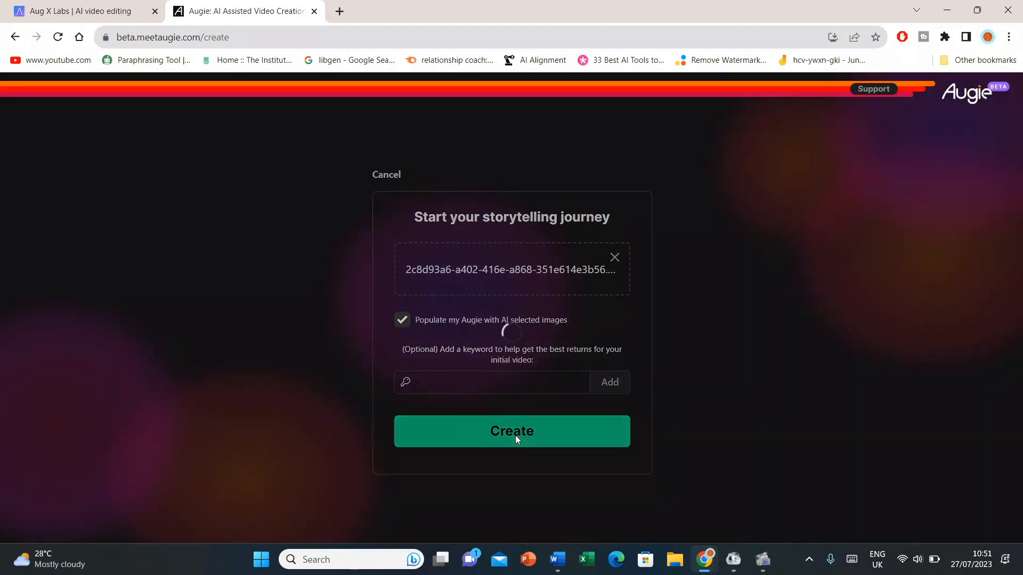
{"action": "left_click", "coordinate": [511, 431]}
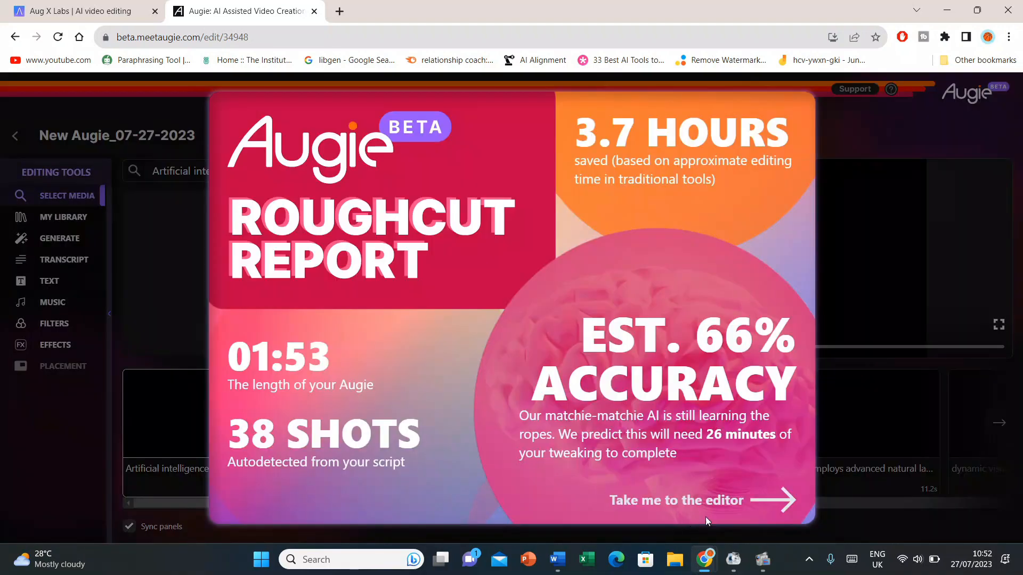
{"action": "left_click", "coordinate": [676, 500]}
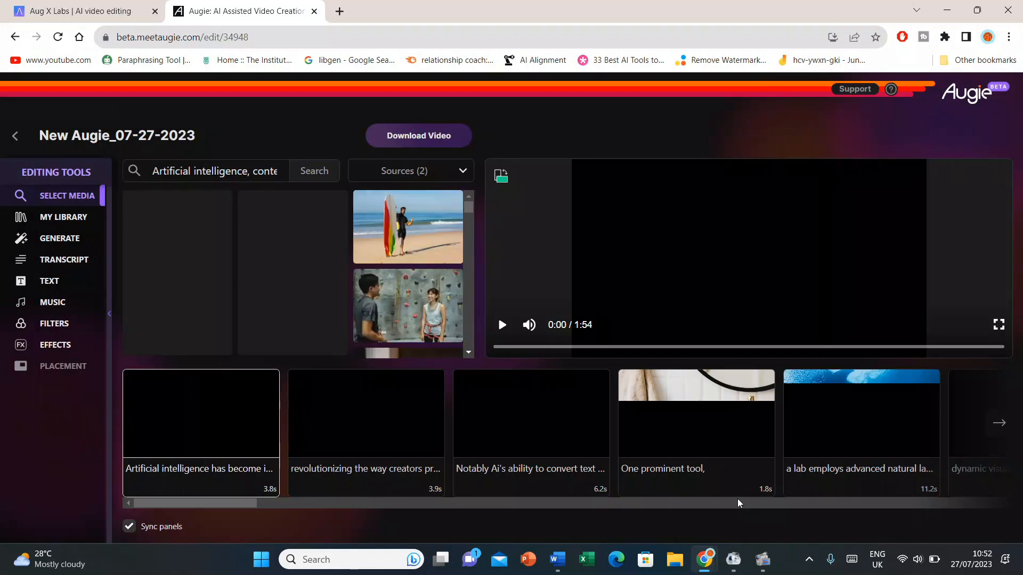
{"action": "mouse_move", "coordinate": [403, 428]}
{"action": "type", "text": "a"}
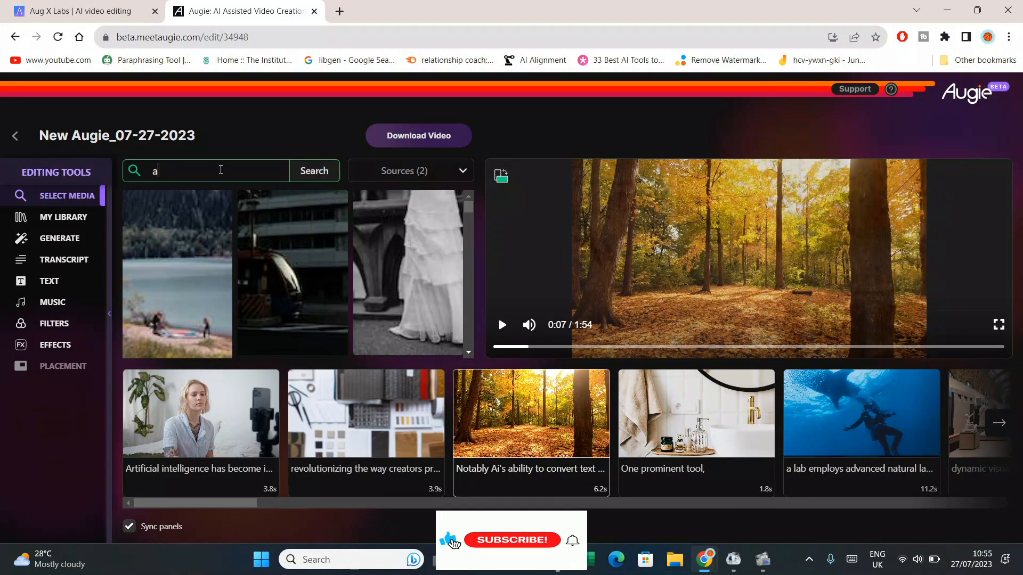
- Search stock media for 'ai, text to video' and swap in new clips for two scenes
{"action": "type", "text": "i,"}
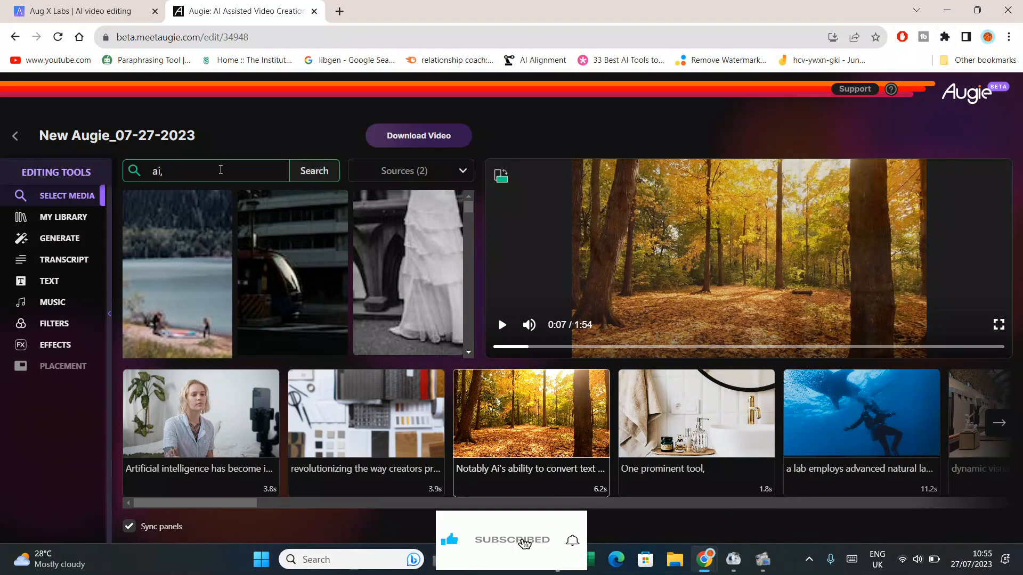
{"action": "type", "text": "text to"}
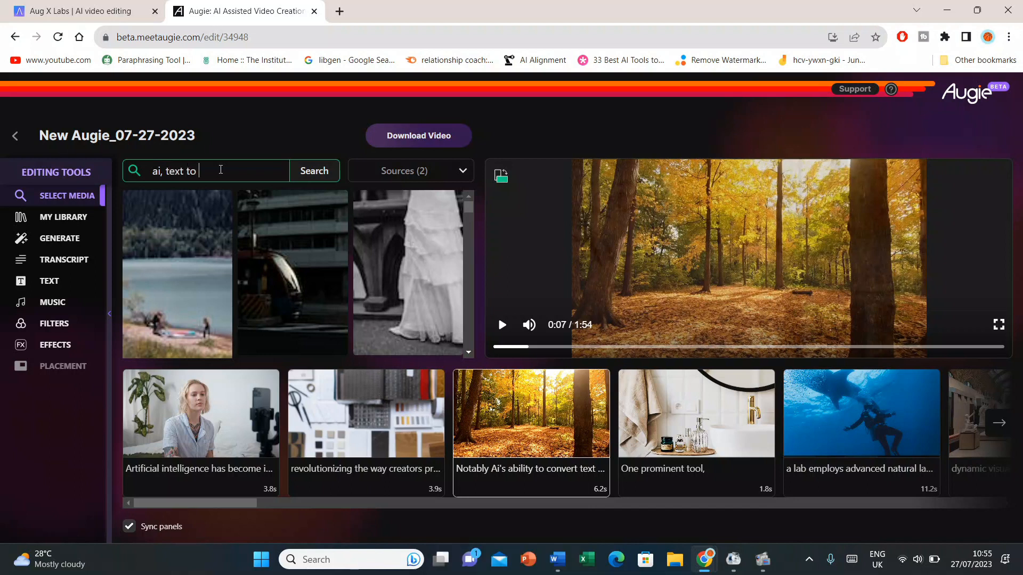
{"action": "type", "text": "video"}
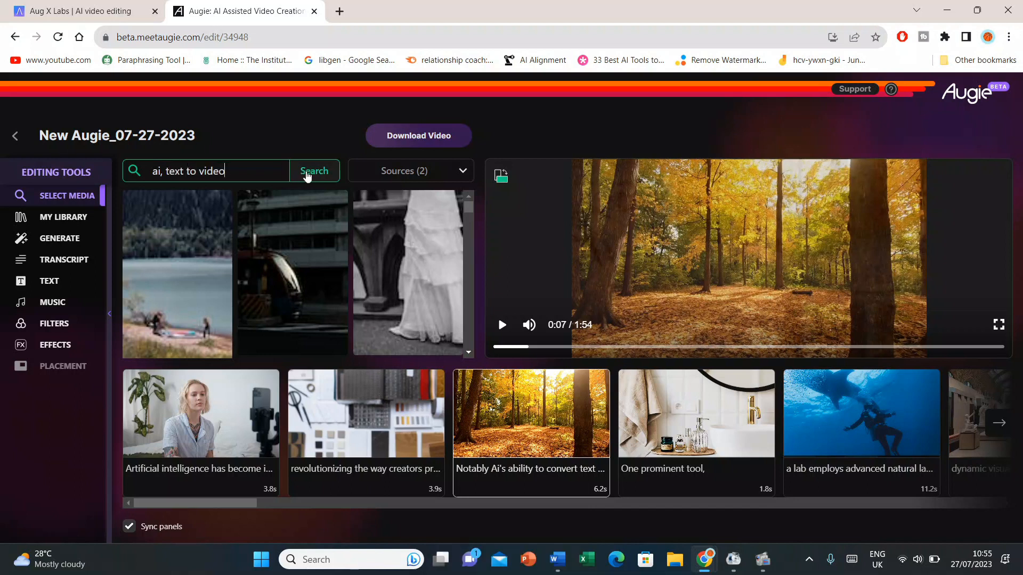
{"action": "left_click", "coordinate": [315, 170]}
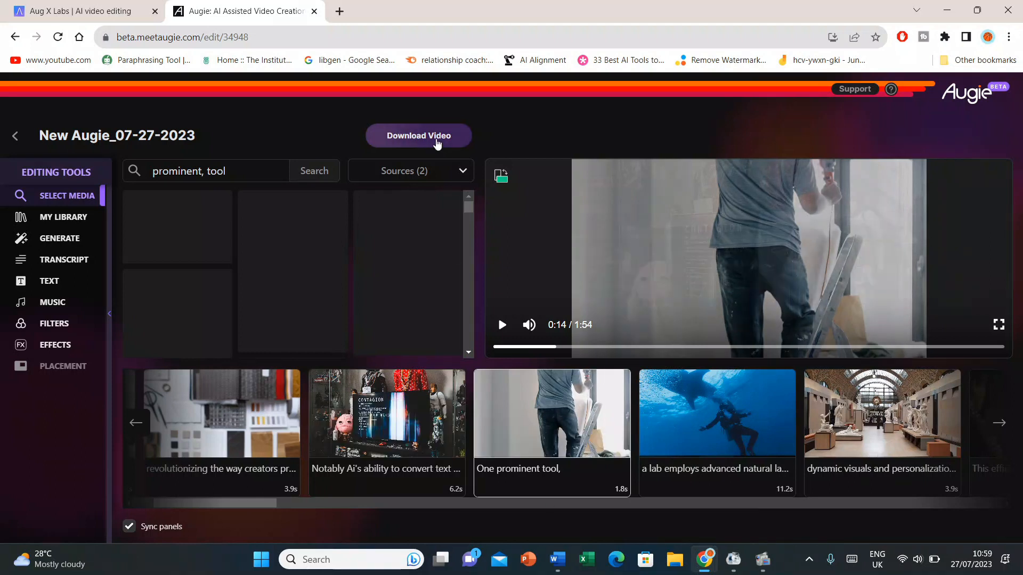
- Save the edited video as an MP4 and open the downloaded file
{"action": "left_click", "coordinate": [418, 135]}
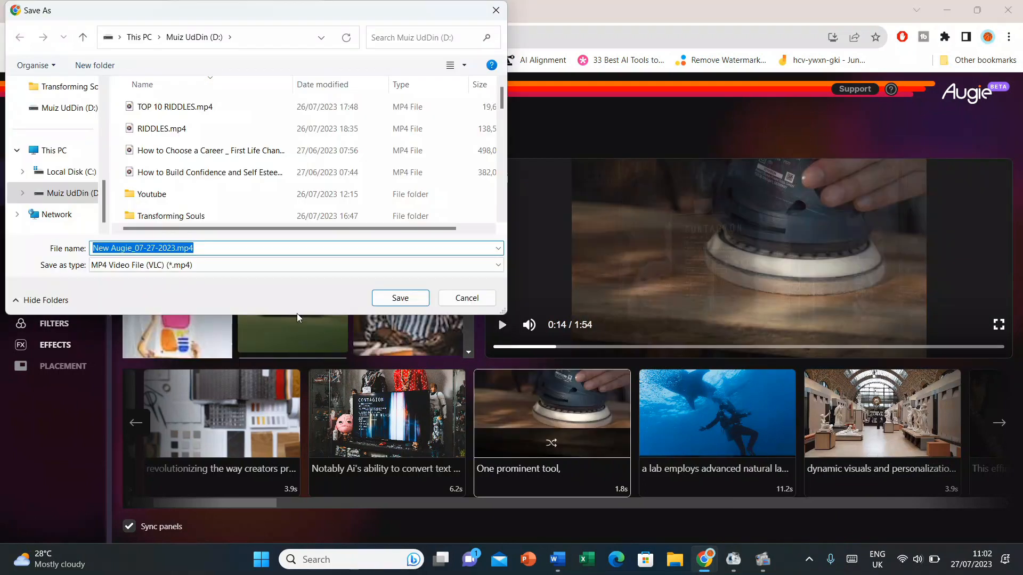
{"action": "left_click", "coordinate": [400, 298]}
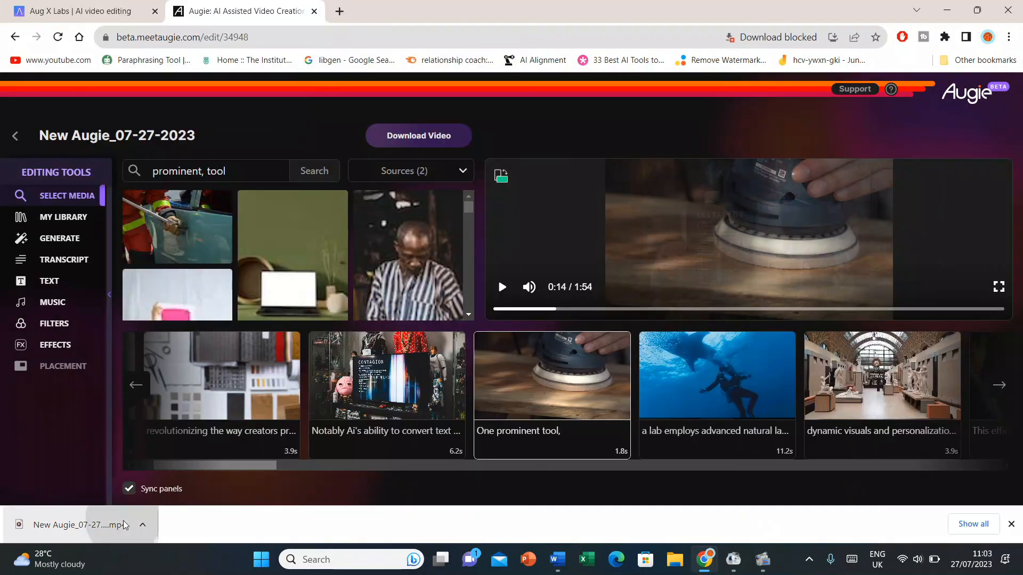
{"action": "left_click", "coordinate": [79, 525]}
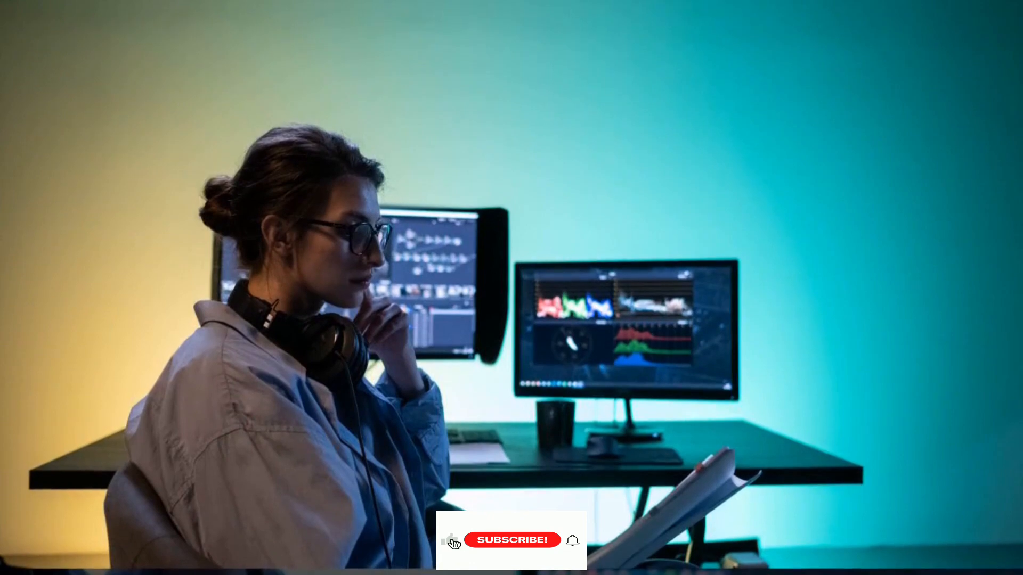
{"action": "left_click", "coordinate": [512, 540]}
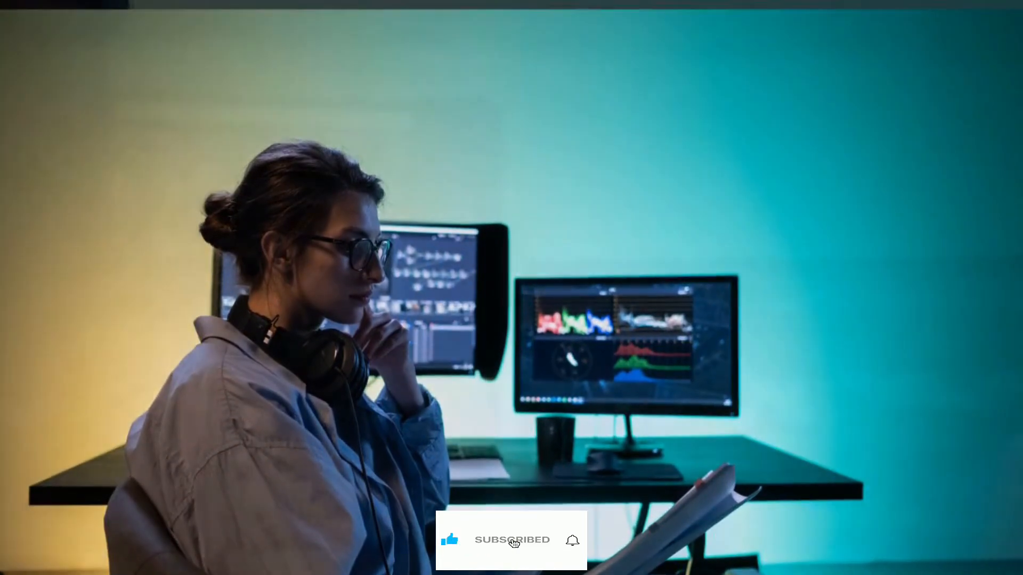